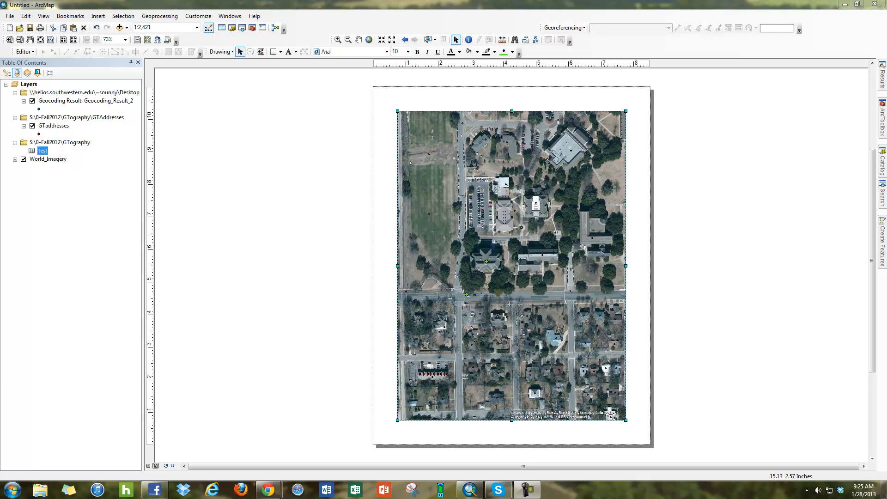
- Reach the Page and Print Setup dialog from the File menu of the map document
click(39, 15)
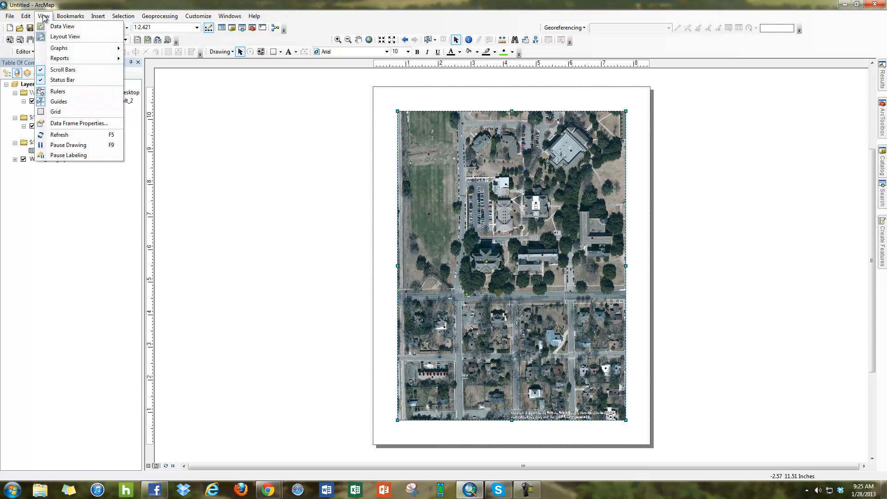
mouse_move(229, 258)
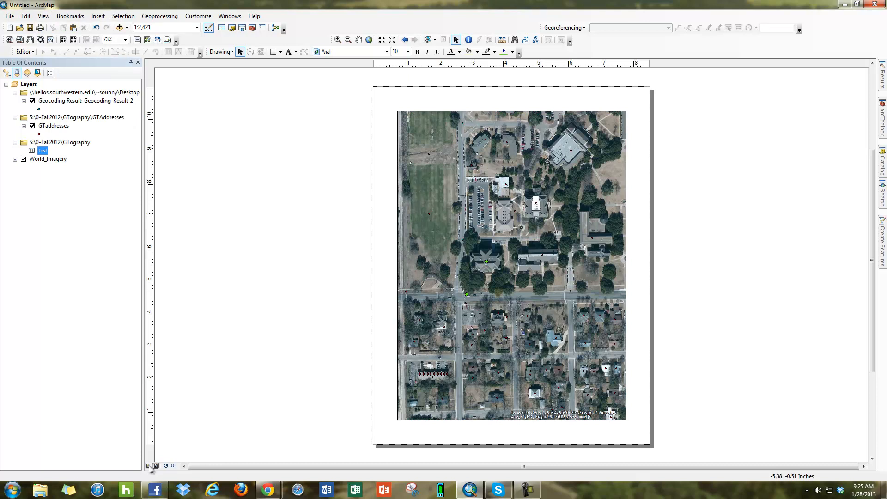
mouse_move(262, 267)
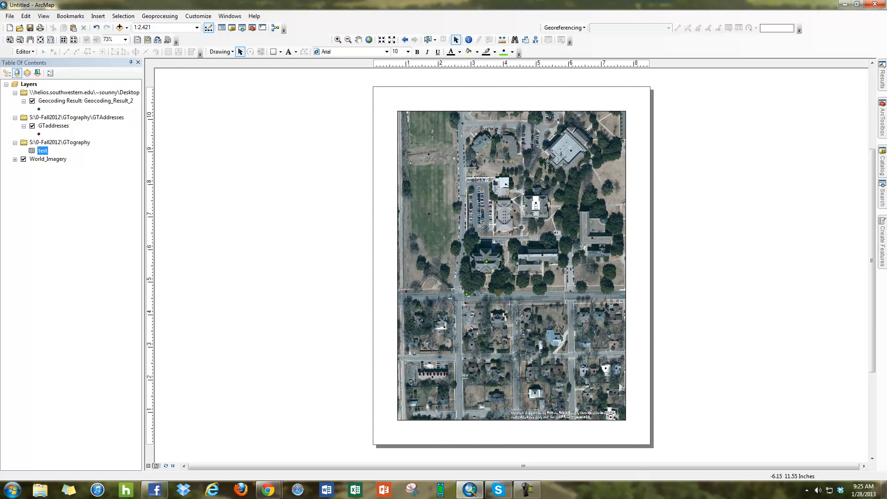
mouse_move(585, 121)
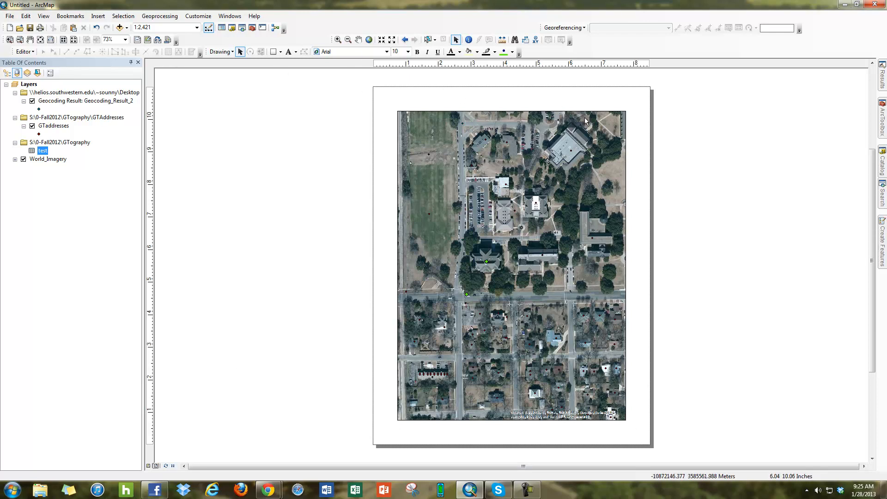
click(7, 15)
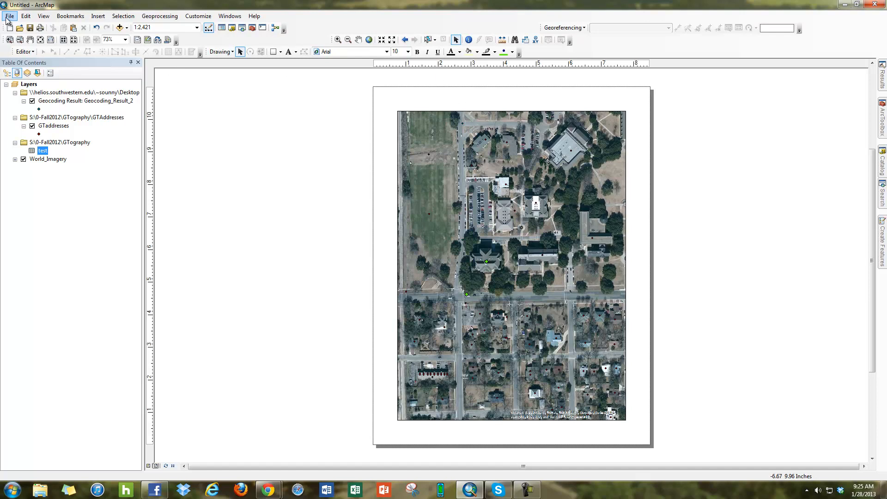
click(8, 15)
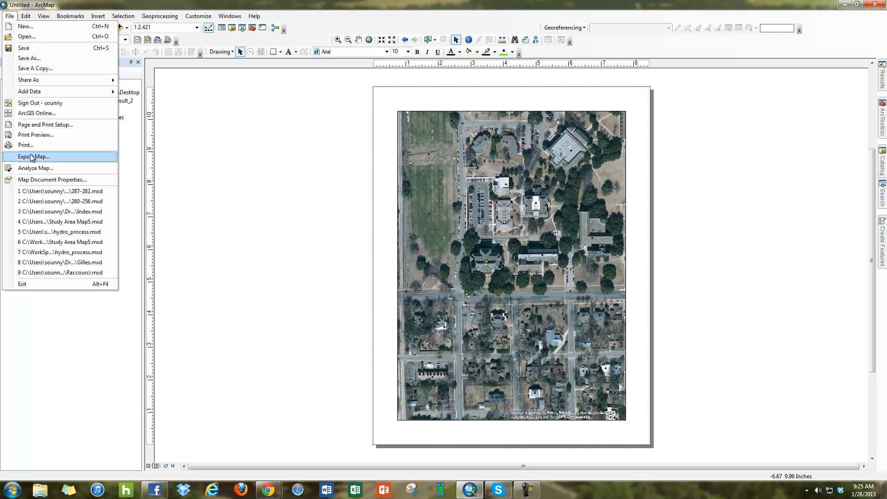
mouse_move(57, 125)
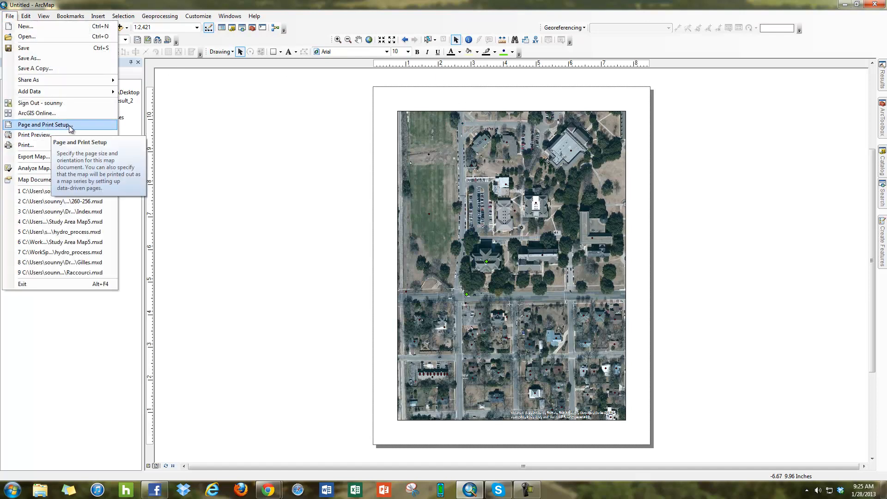
click(42, 123)
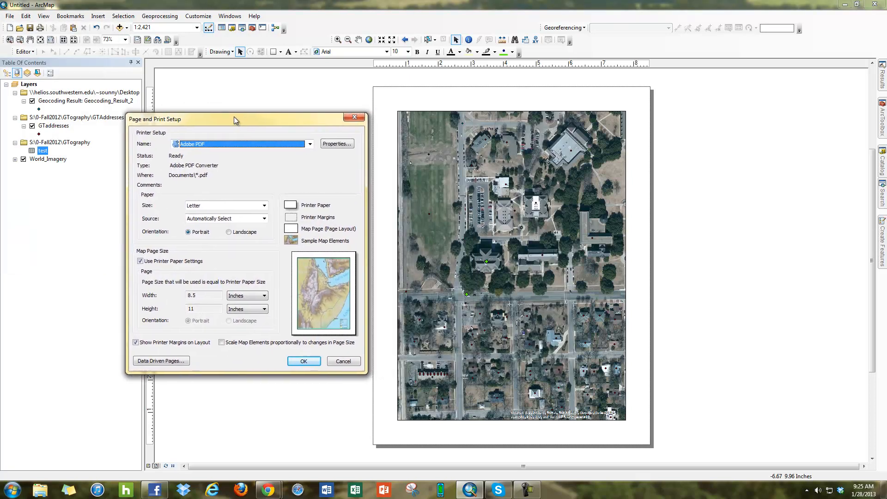
- Choose Landscape paper orientation and confirm the size stays Letter
click(227, 230)
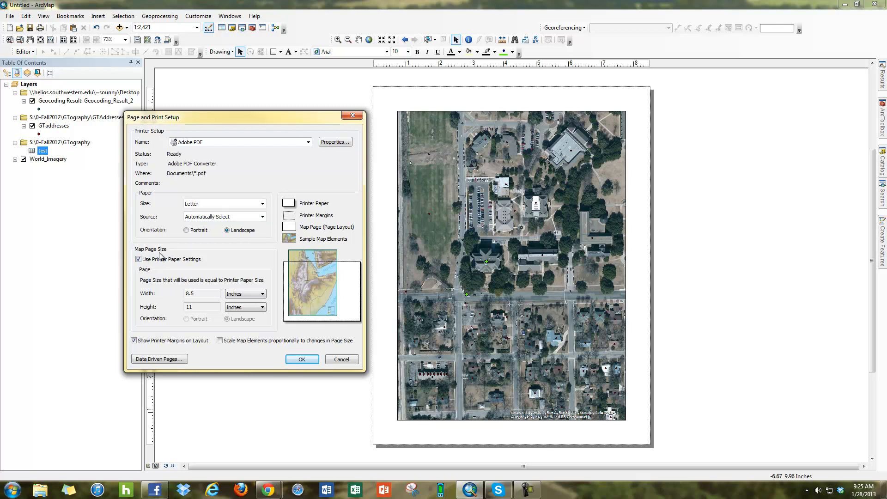
mouse_move(185, 266)
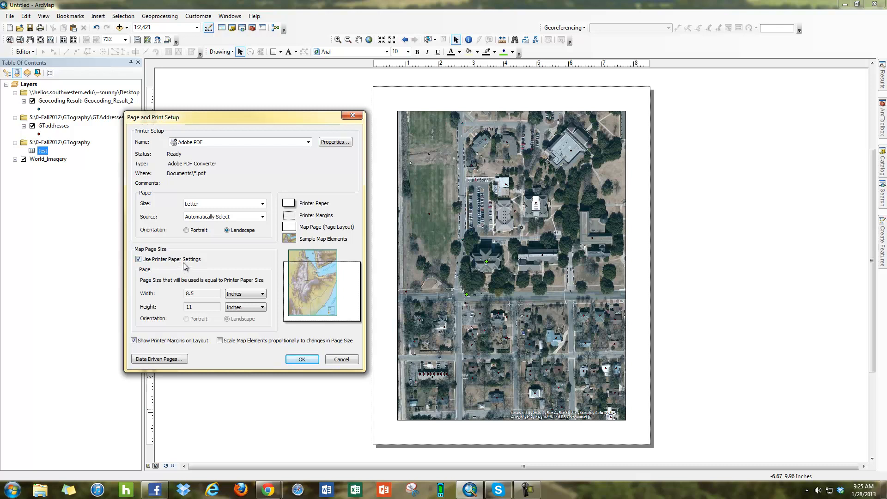
mouse_move(201, 216)
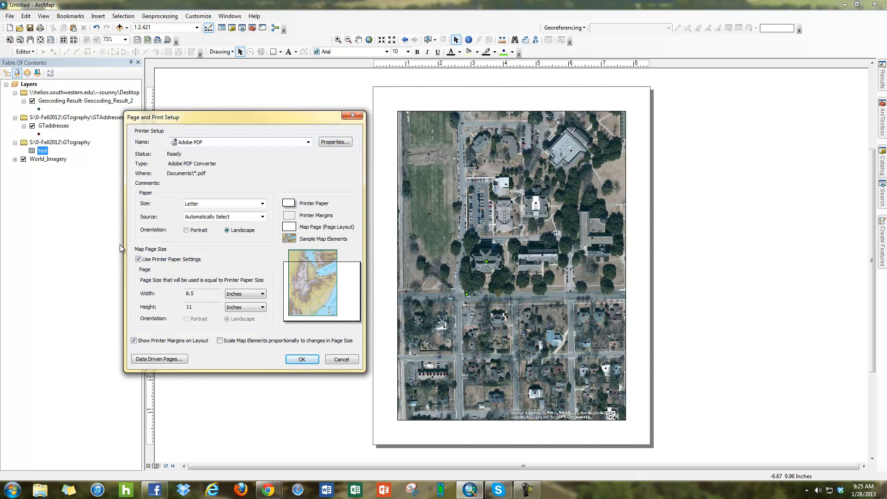
mouse_move(199, 154)
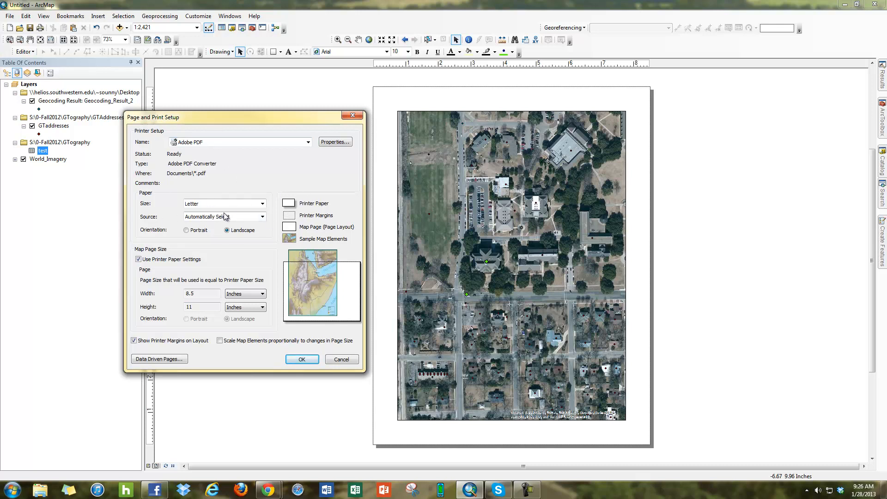
click(262, 204)
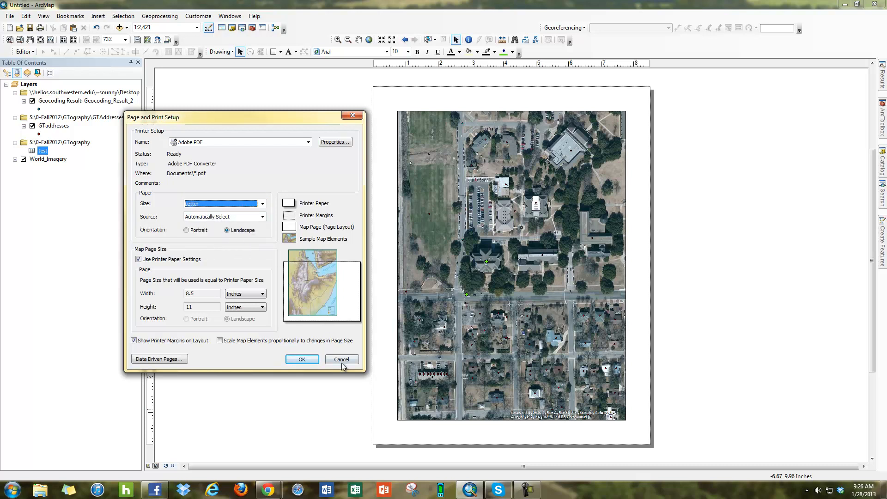
- Confirm with OK so the layout page behind the aerial map becomes landscape
click(301, 359)
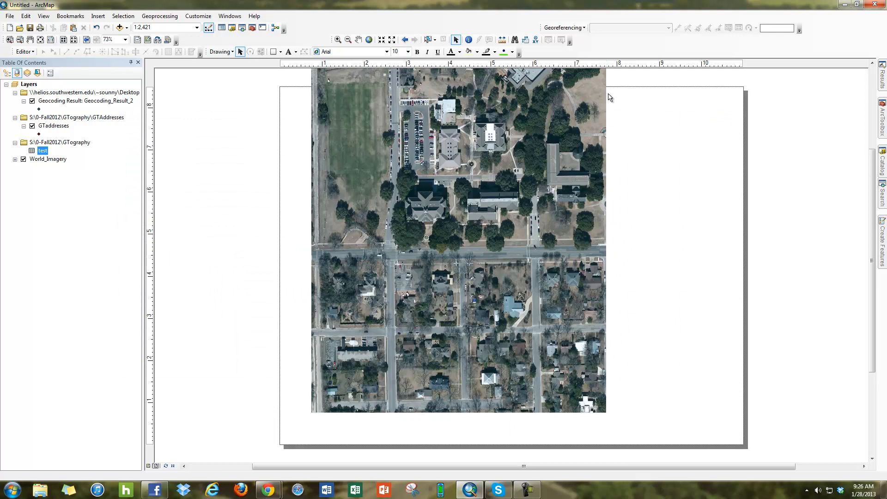
mouse_move(404, 124)
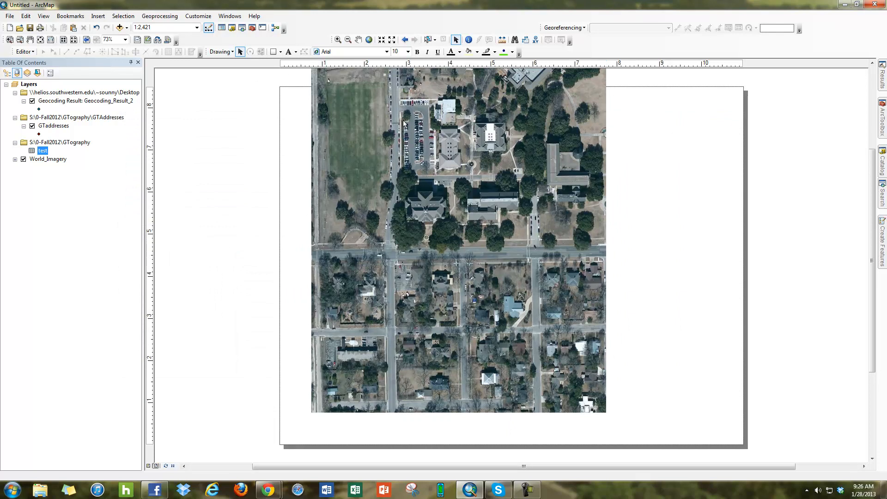
mouse_move(559, 349)
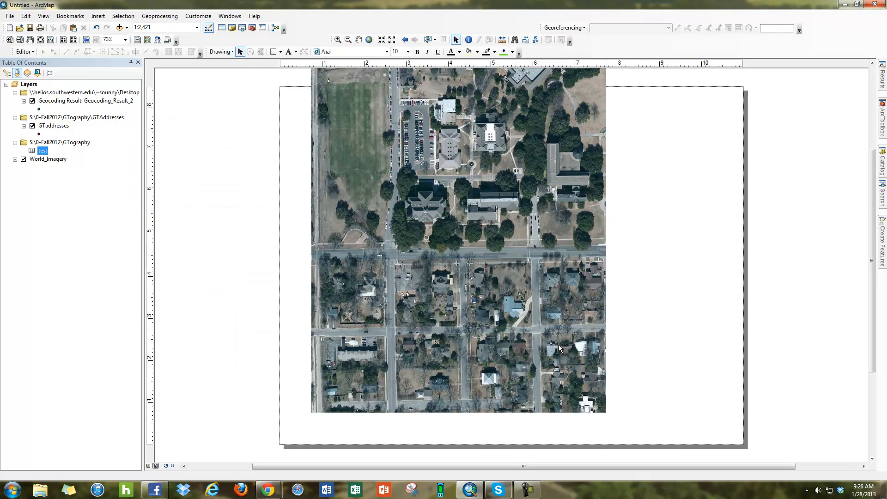